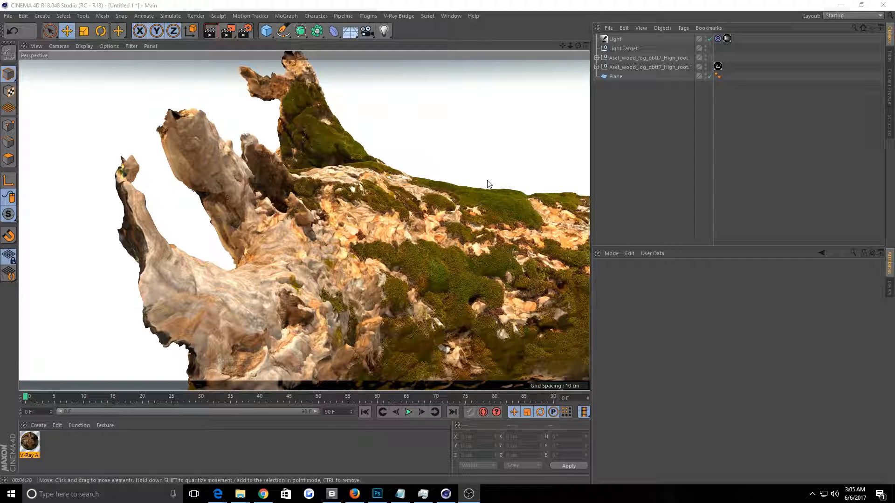
{"action": "mouse_move", "coordinate": [427, 308]}
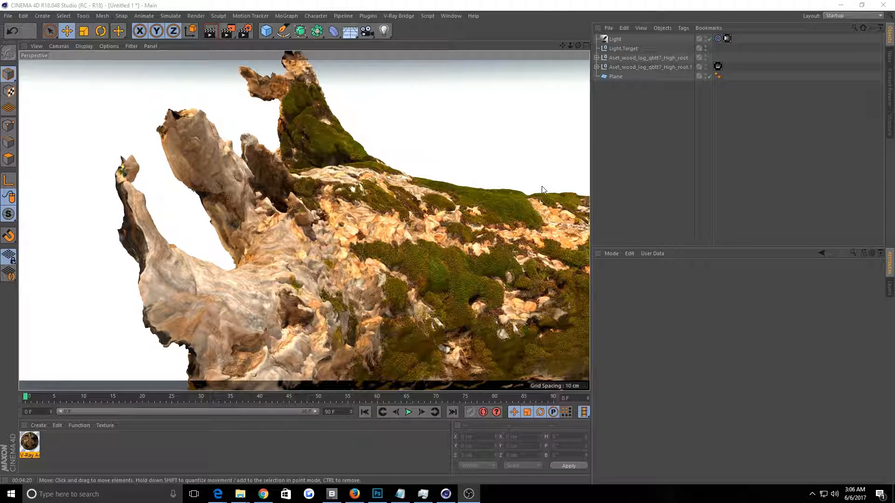
{"action": "mouse_move", "coordinate": [566, 187]}
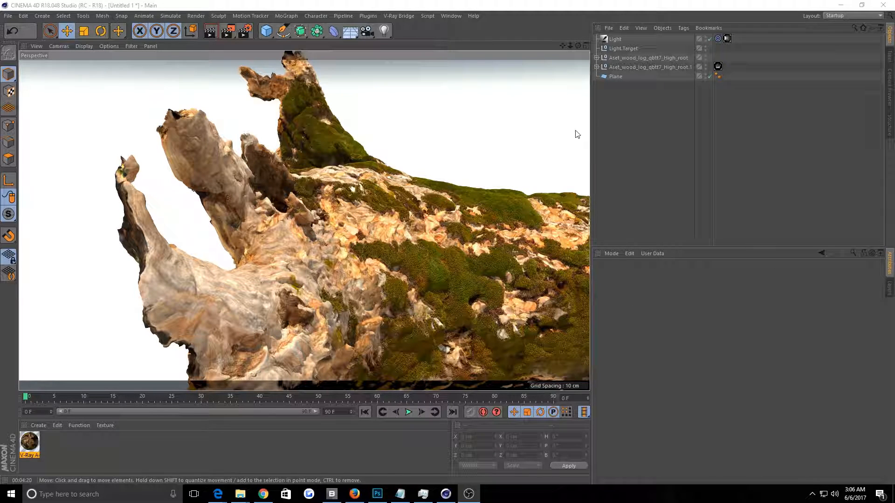
{"action": "mouse_move", "coordinate": [327, 282]}
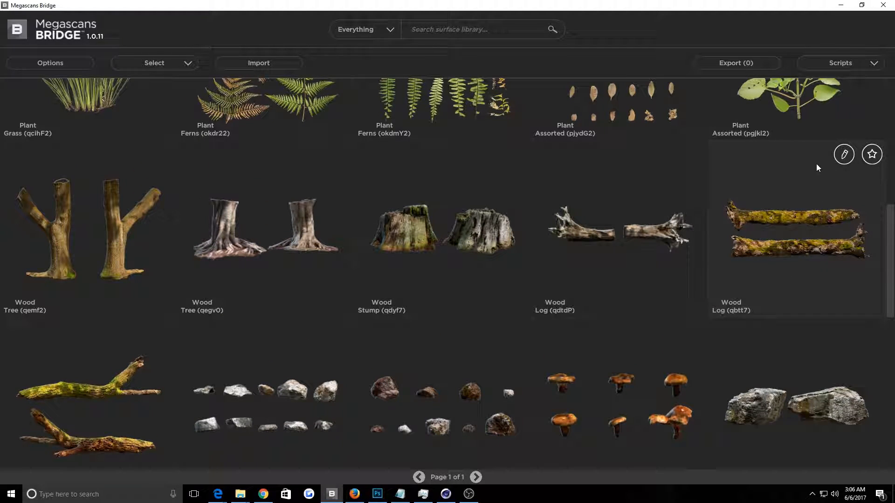
{"action": "mouse_move", "coordinate": [878, 136]}
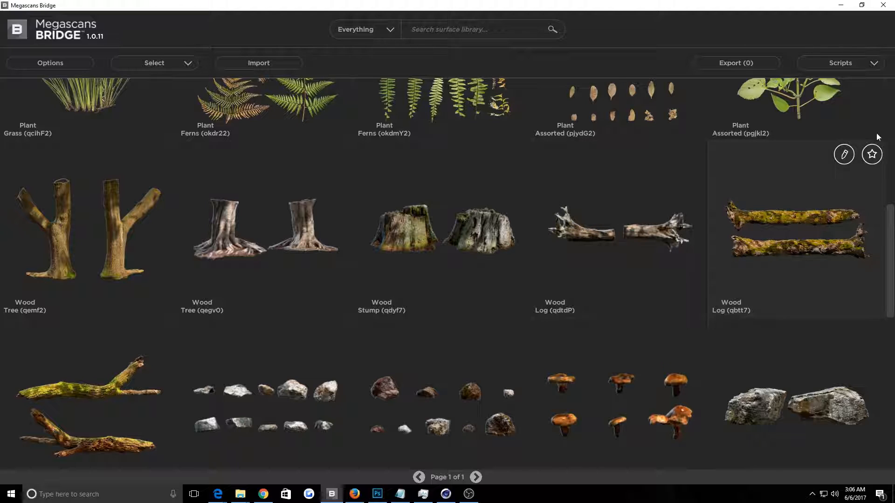
Add the mossy Log (qbtt7) asset to the Megascans Bridge export queue.
{"action": "left_click", "coordinate": [736, 63]}
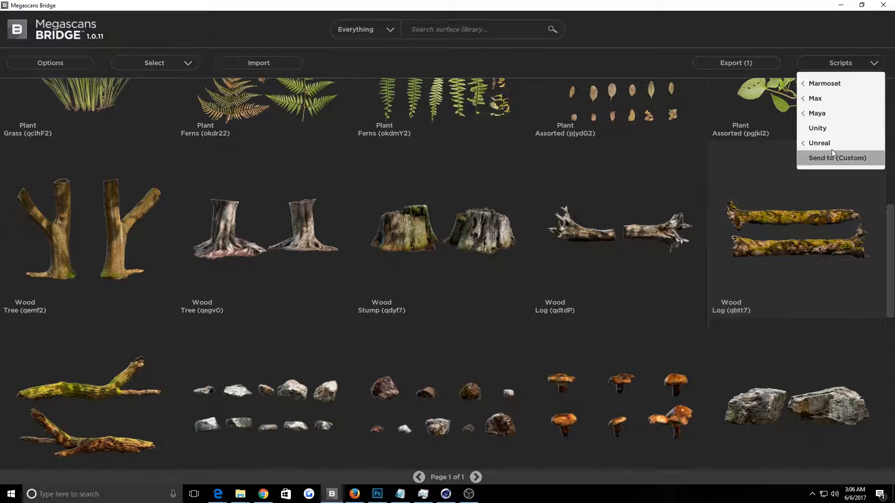
{"action": "mouse_move", "coordinate": [816, 113]}
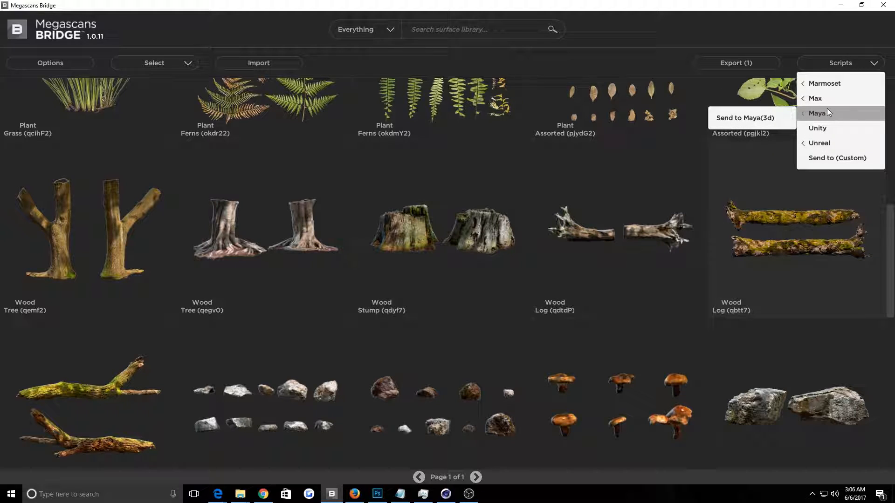
{"action": "mouse_move", "coordinate": [817, 99]}
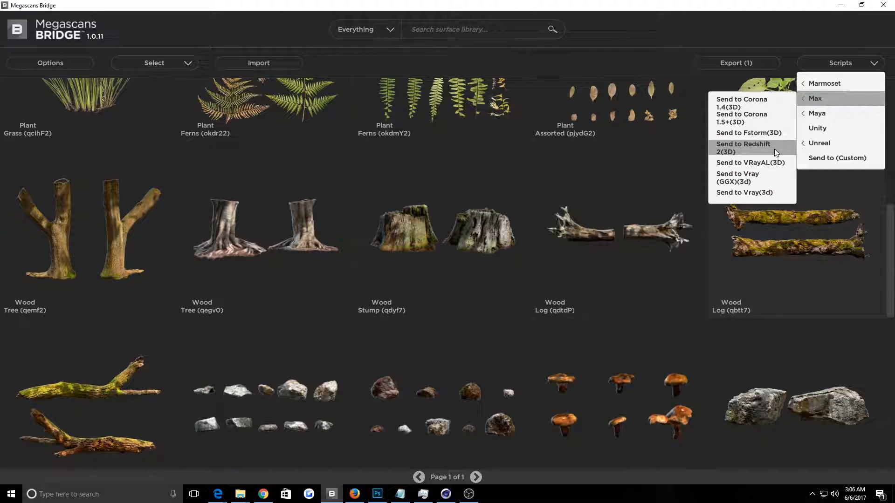
{"action": "mouse_move", "coordinate": [750, 177]}
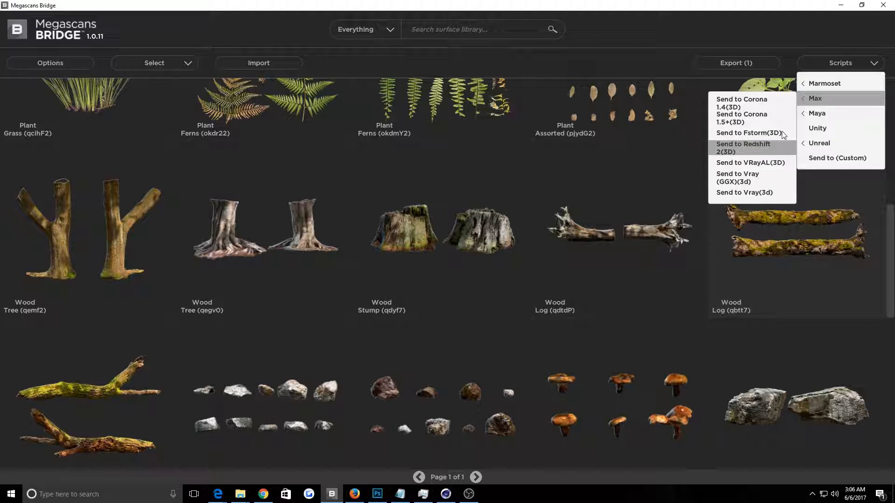
{"action": "mouse_move", "coordinate": [760, 181]}
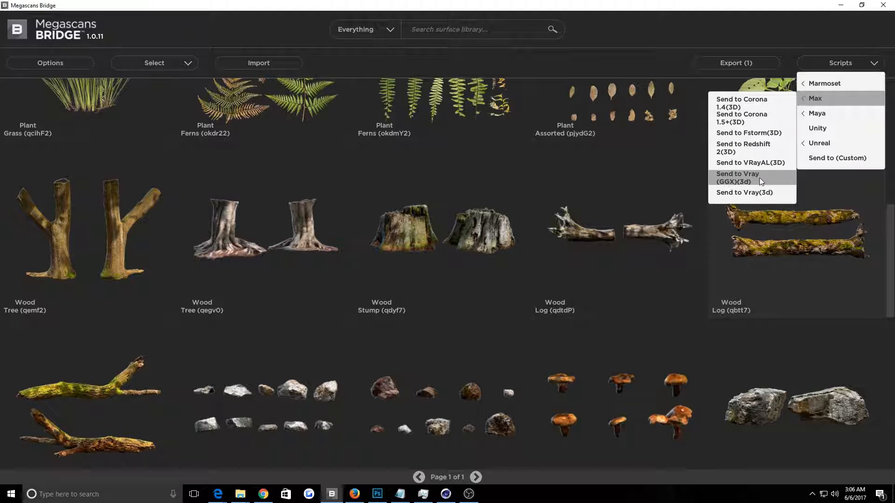
{"action": "mouse_move", "coordinate": [765, 192]}
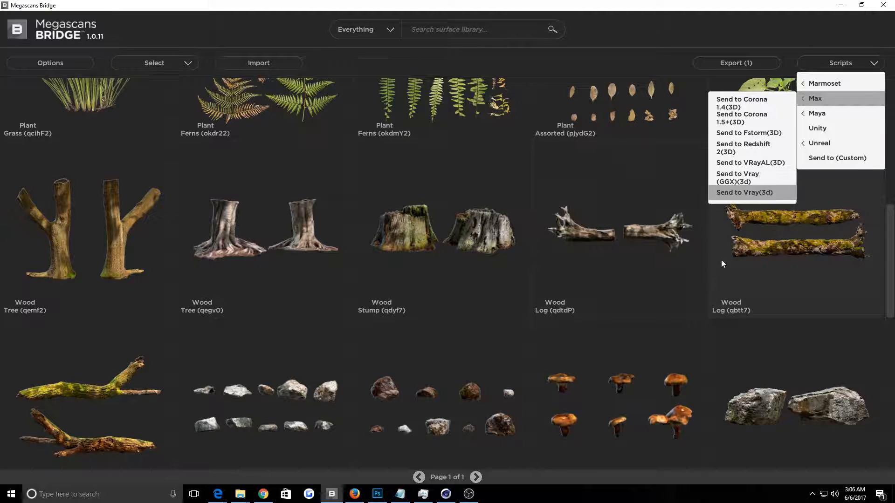
{"action": "mouse_move", "coordinate": [239, 494]}
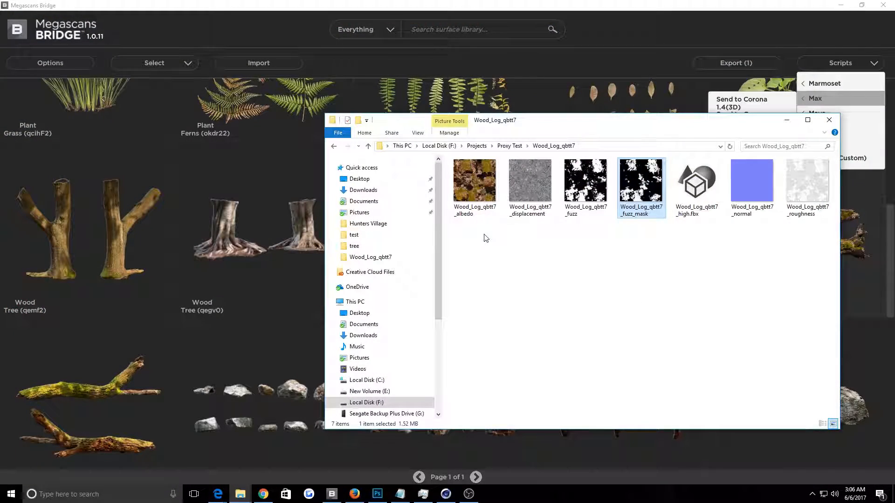
{"action": "left_click", "coordinate": [529, 180]}
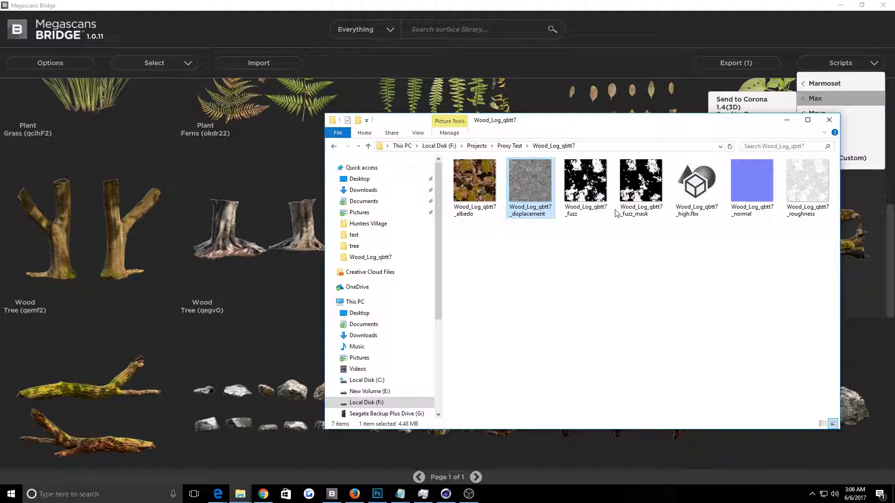
{"action": "left_click", "coordinate": [585, 180]}
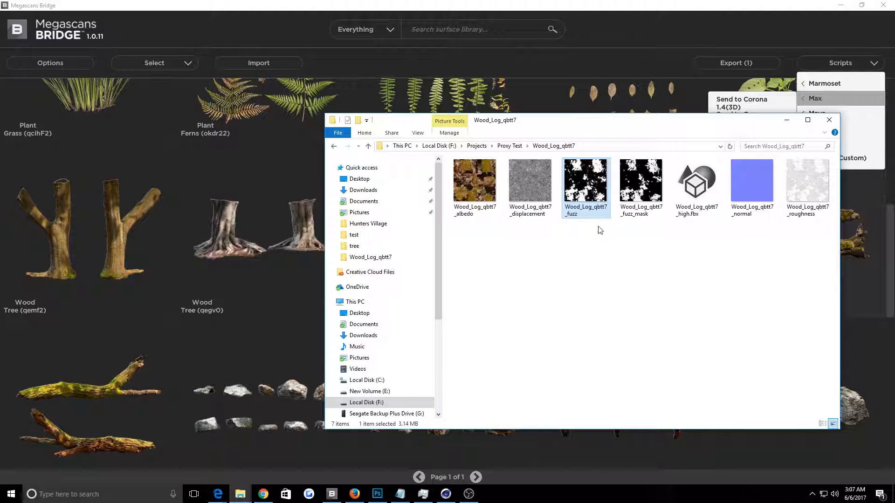
{"action": "mouse_move", "coordinate": [594, 223]}
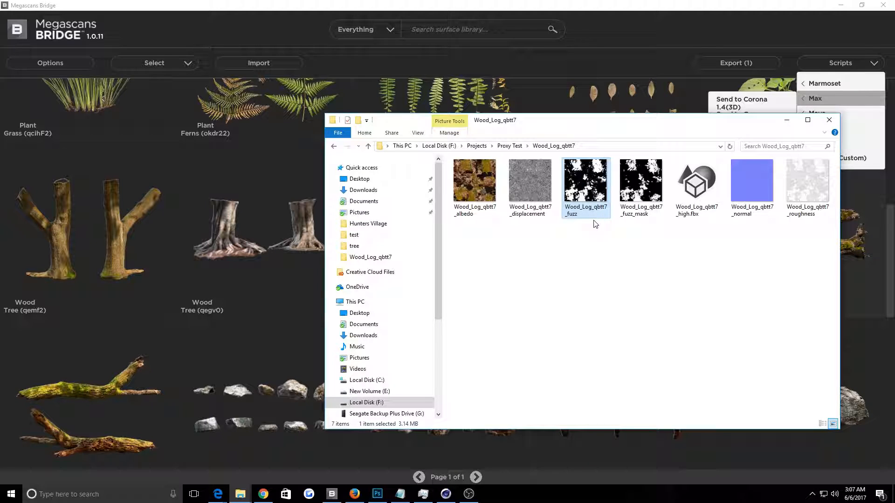
{"action": "left_click", "coordinate": [808, 181]}
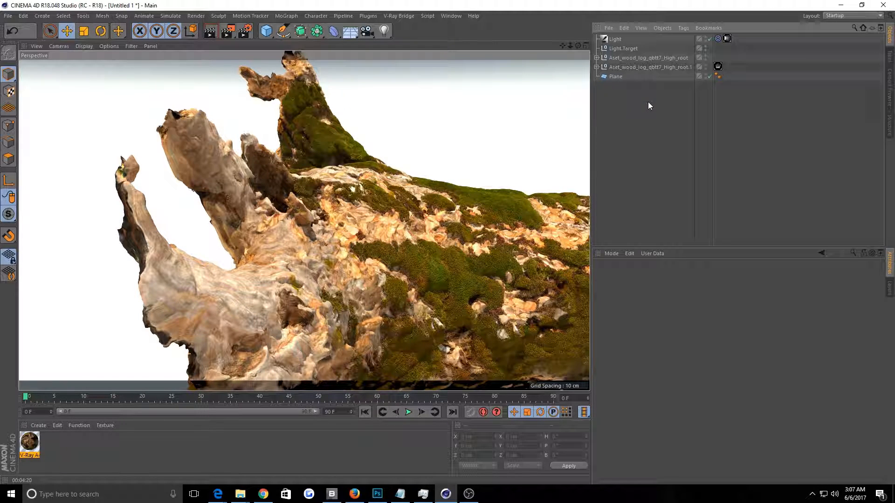
Duplicate a log root null to create Aset_wood_log_qbtt7_High_root.2 in the scene.
{"action": "left_click", "coordinate": [649, 67]}
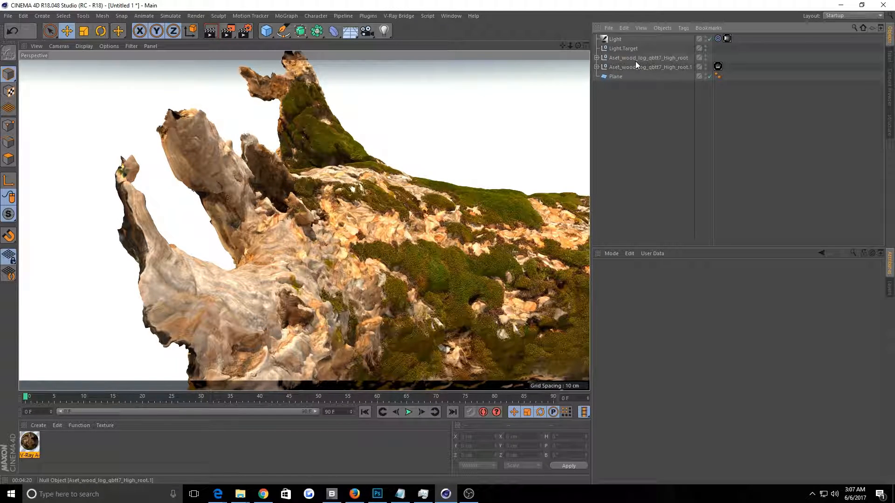
{"action": "left_click", "coordinate": [648, 58]}
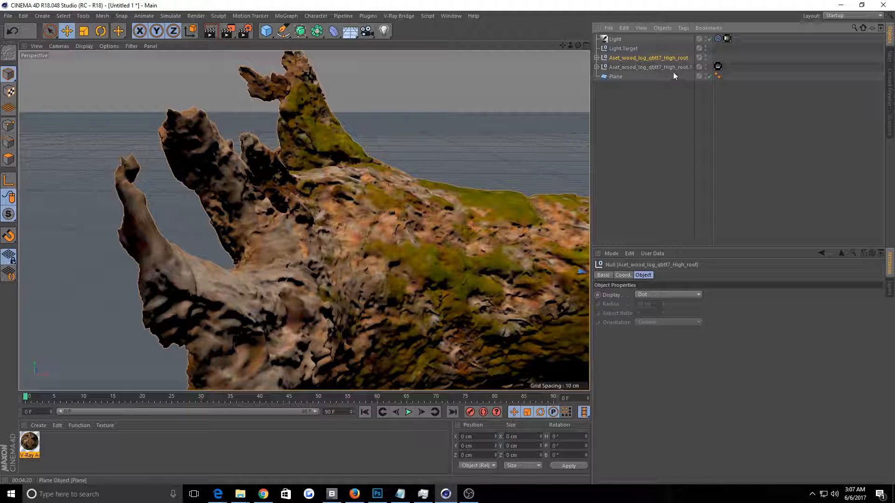
{"action": "left_click", "coordinate": [649, 67]}
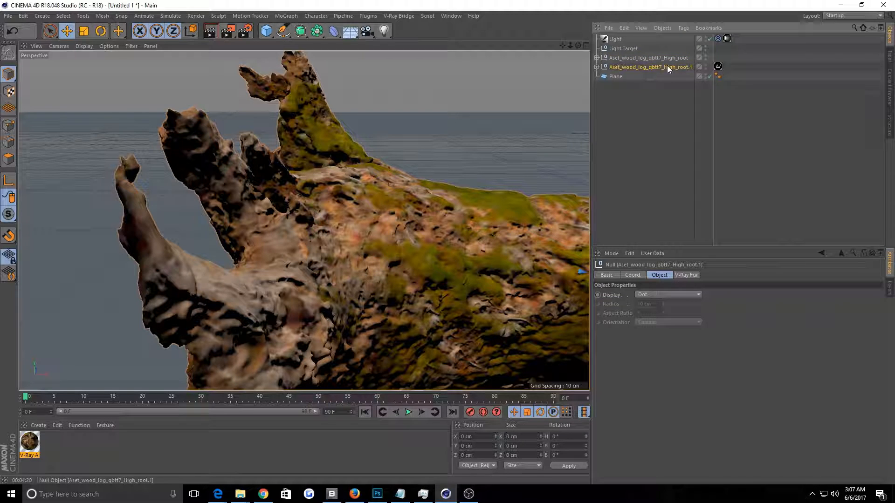
{"action": "left_click", "coordinate": [647, 58]}
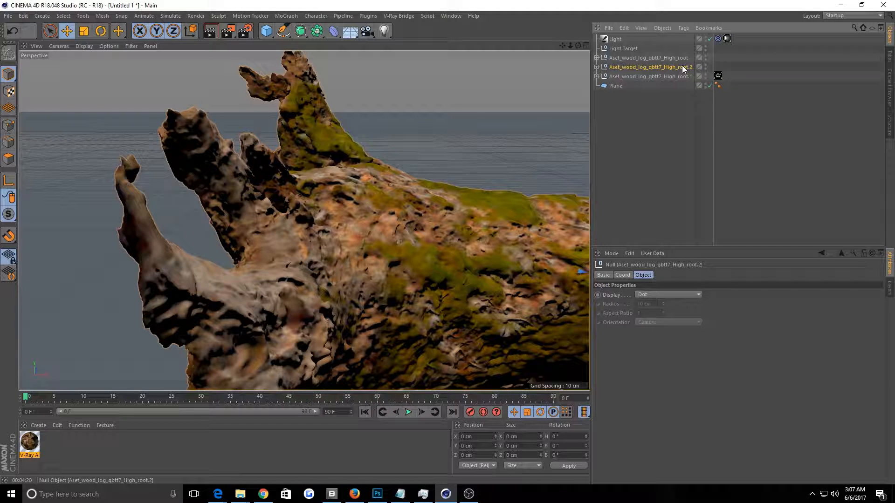
Attach a V-Ray Fur tag to High_root.2 via VrayBridge Tags.
{"action": "right_click", "coordinate": [647, 67]}
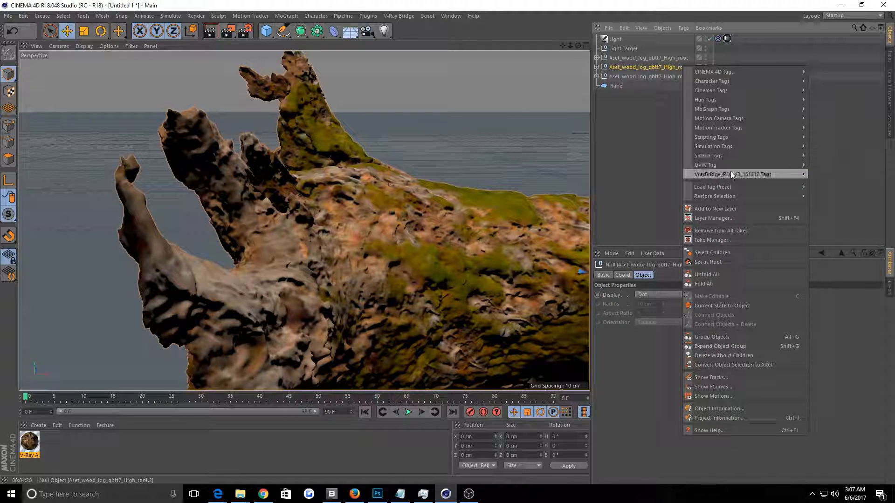
{"action": "mouse_move", "coordinate": [733, 174]}
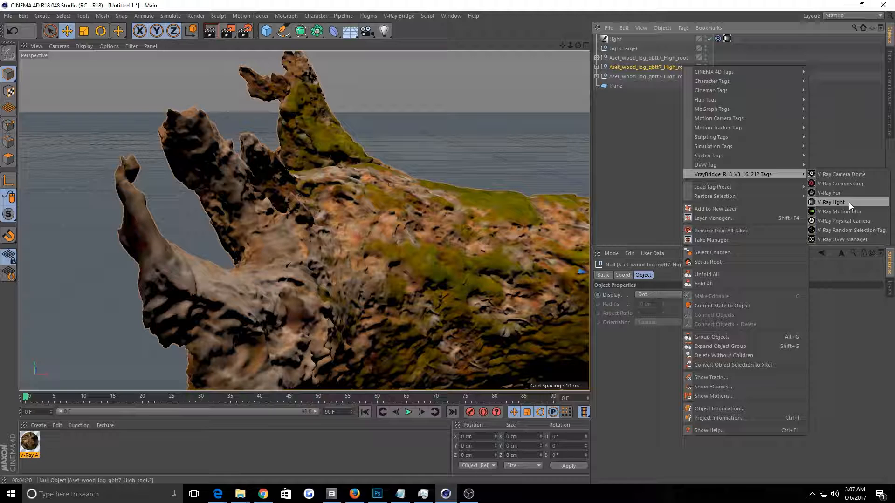
{"action": "left_click", "coordinate": [824, 193]}
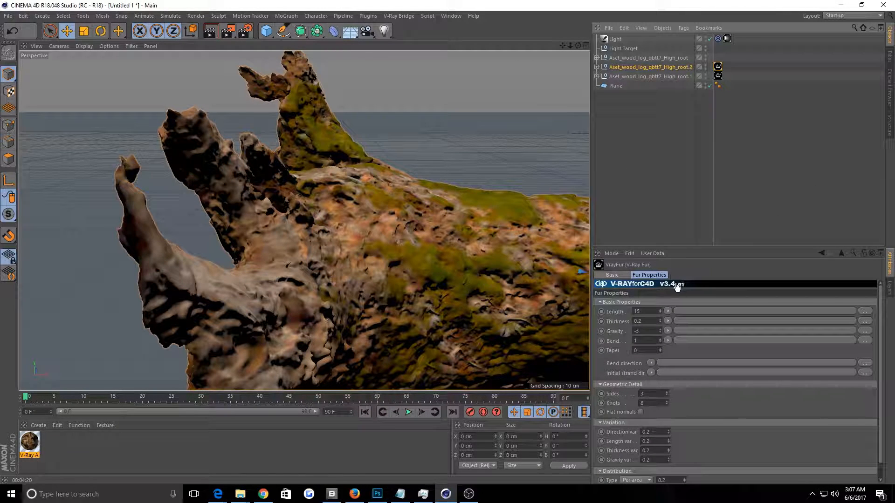
{"action": "mouse_move", "coordinate": [625, 350]}
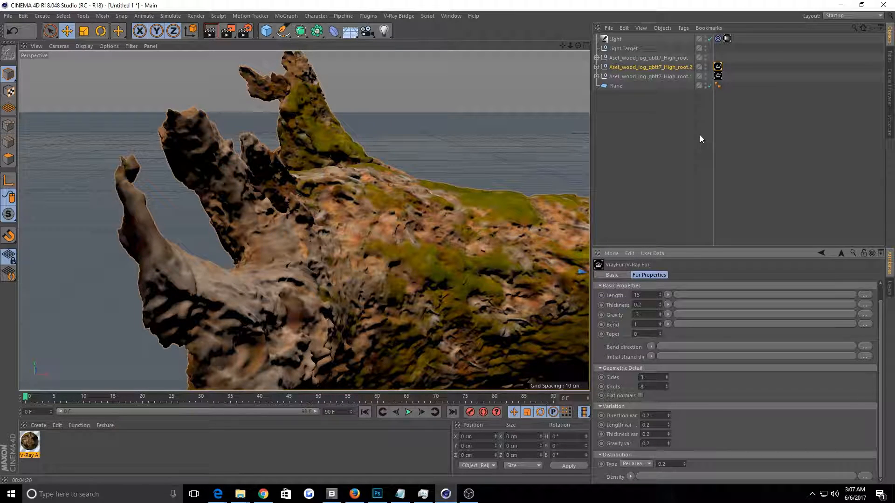
{"action": "mouse_move", "coordinate": [677, 157]}
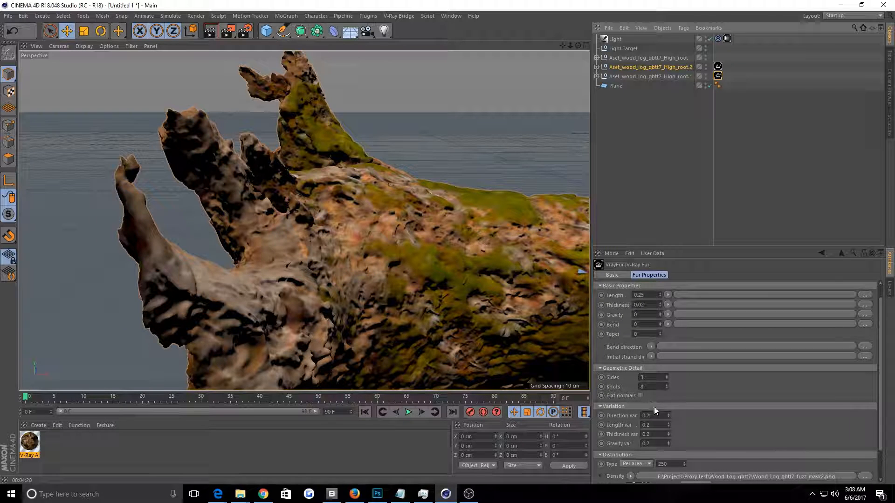
{"action": "mouse_move", "coordinate": [717, 425]}
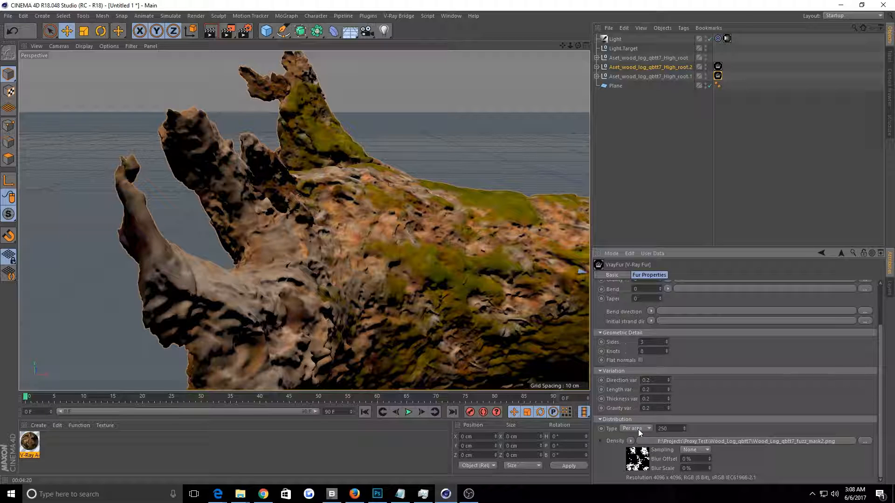
Keep the V-Ray Fur distribution type on Per area.
{"action": "left_click", "coordinate": [635, 428]}
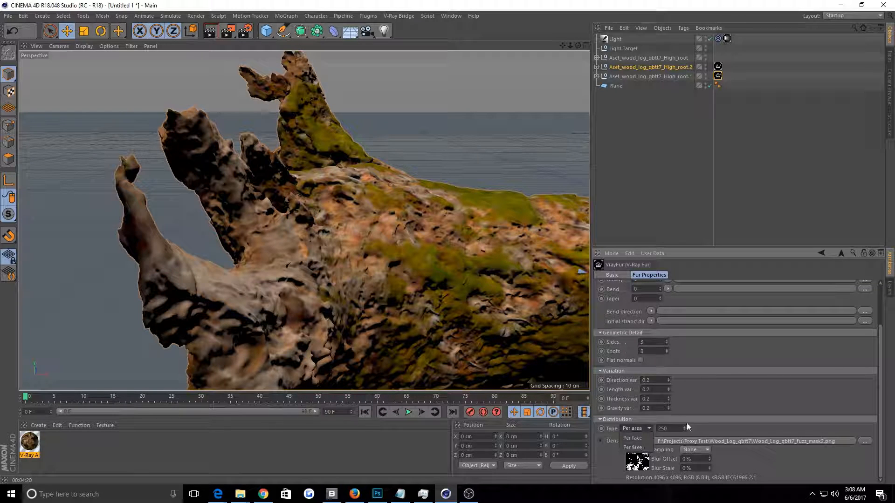
{"action": "left_click", "coordinate": [634, 427]}
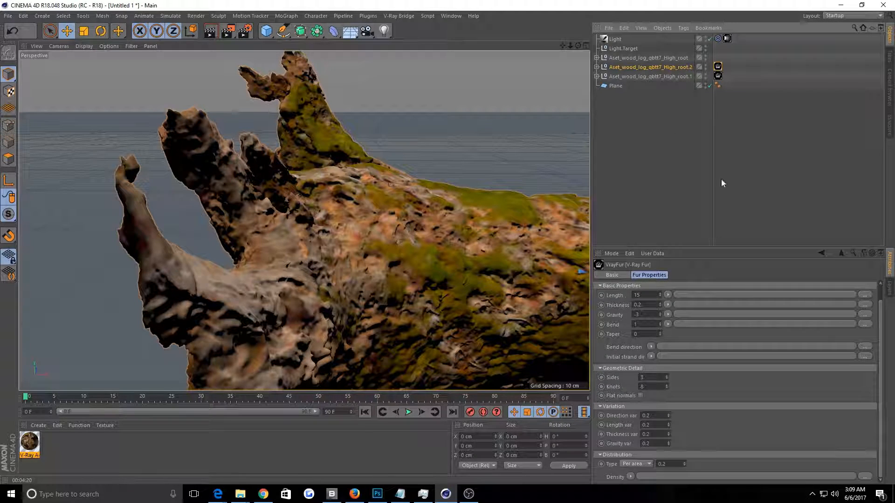
Select the V-Ray Fur tag in the Object Manager to review its settings.
{"action": "left_click", "coordinate": [651, 77]}
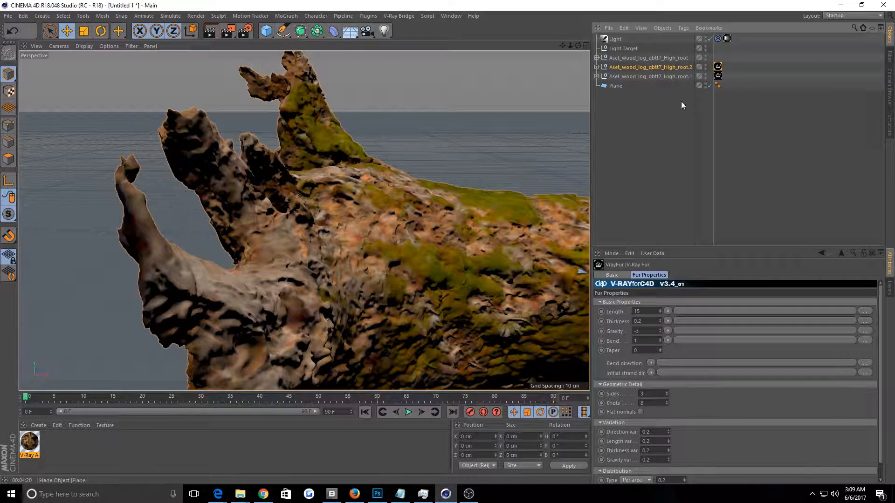
{"action": "left_click", "coordinate": [649, 76]}
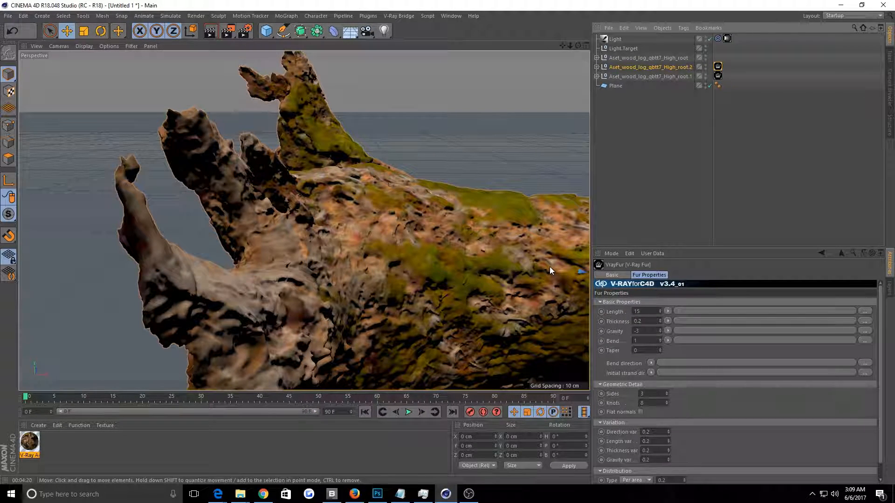
{"action": "mouse_move", "coordinate": [524, 268]}
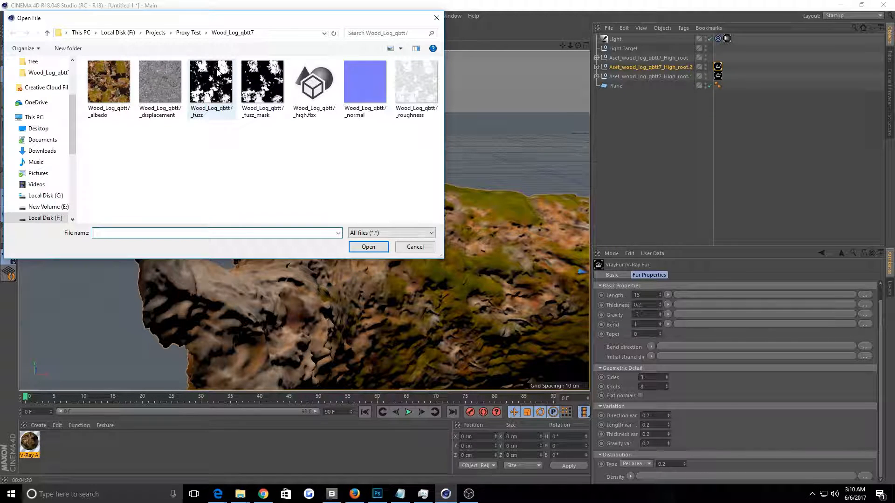
Cancel the Open File dialog without loading fuzz_mask and switch to Photoshop.
{"action": "left_click", "coordinate": [262, 84]}
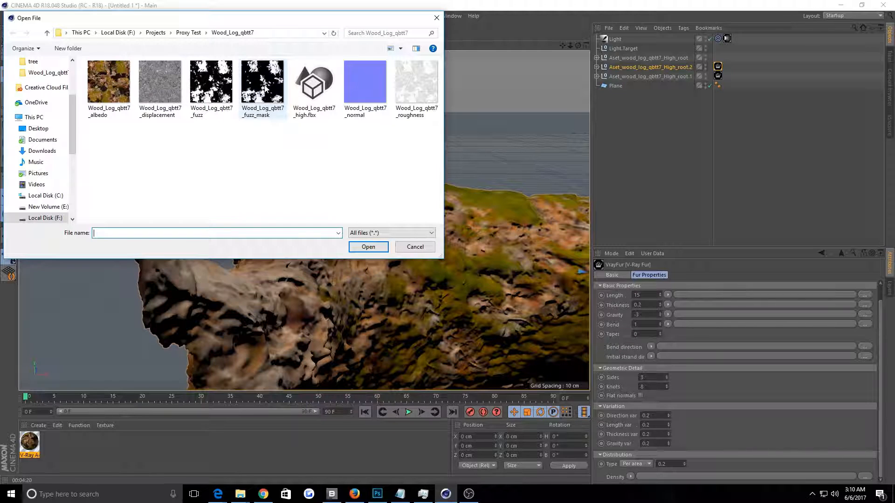
{"action": "mouse_move", "coordinate": [266, 90]}
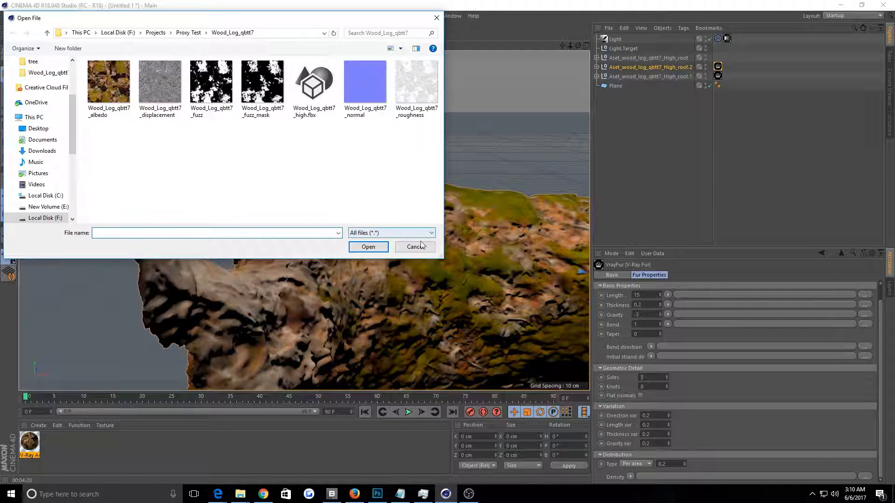
{"action": "left_click", "coordinate": [416, 246]}
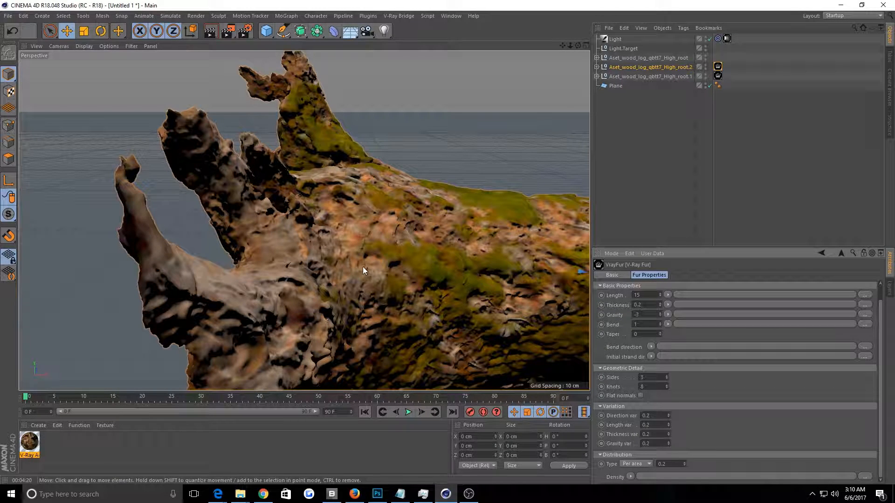
{"action": "mouse_move", "coordinate": [414, 236]}
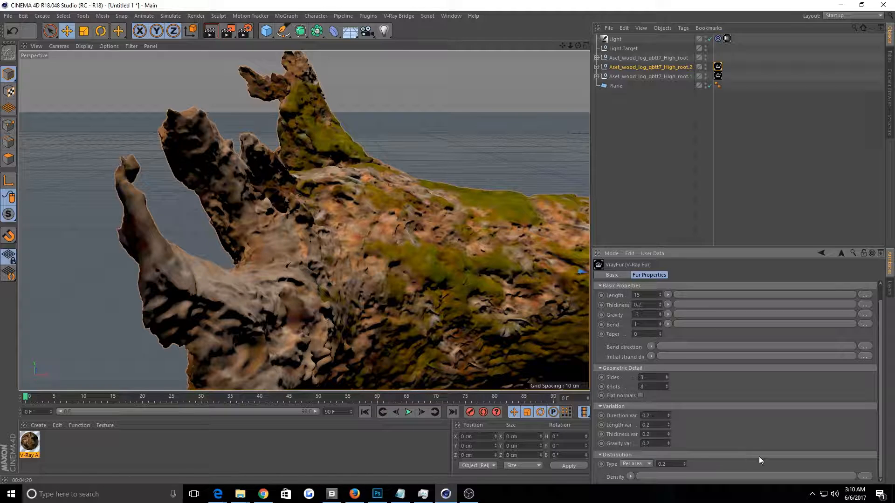
{"action": "left_click", "coordinate": [377, 494]}
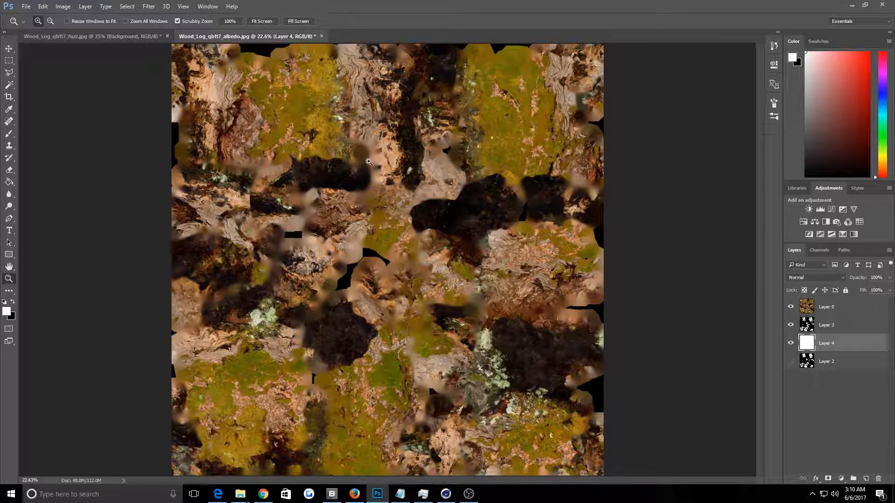
{"action": "left_click", "coordinate": [93, 36]}
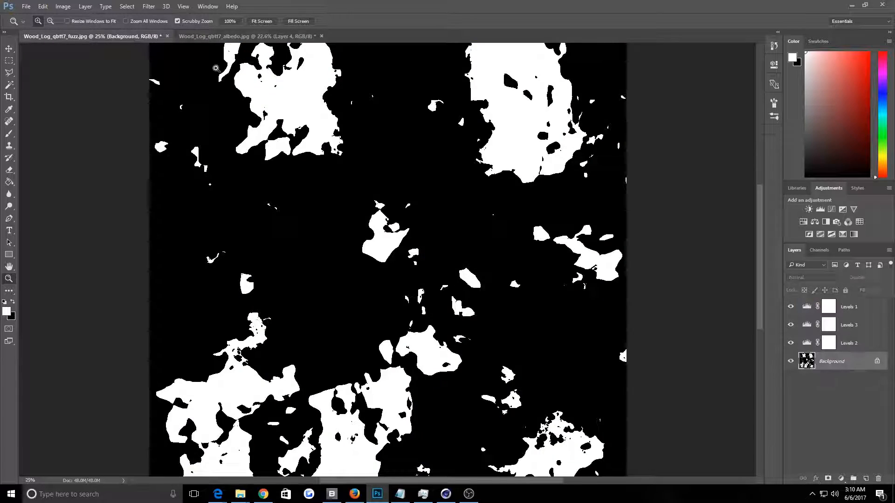
{"action": "left_click", "coordinate": [250, 36]}
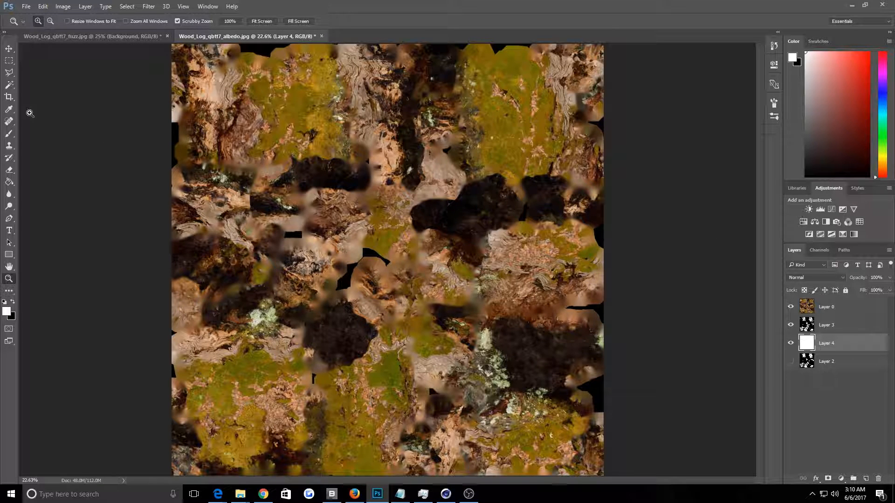
{"action": "left_click", "coordinate": [10, 84]}
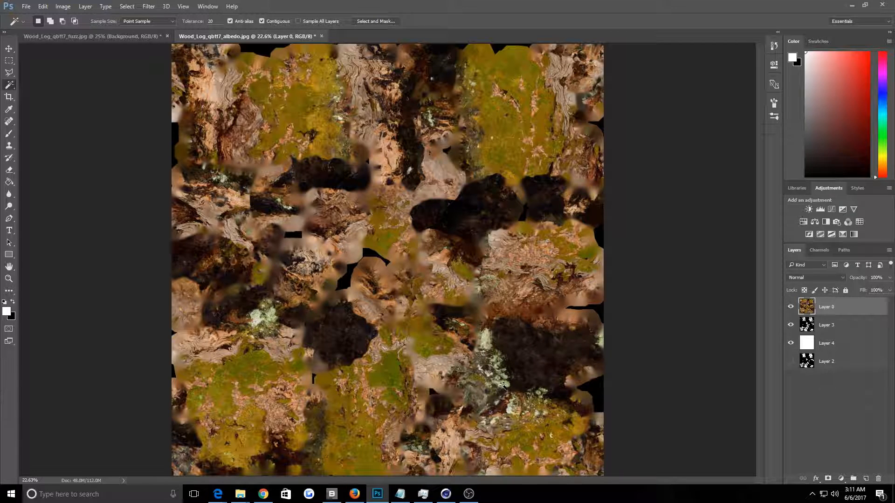
{"action": "mouse_move", "coordinate": [359, 382]}
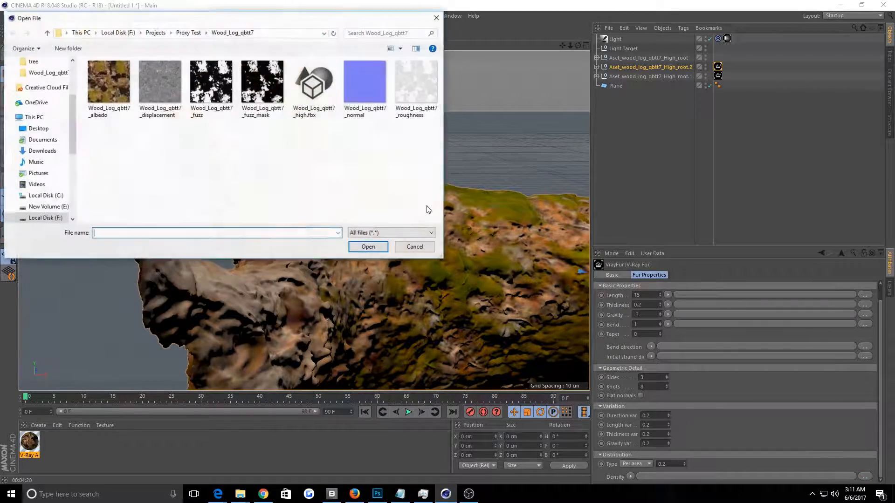
Load Wood_Log_qbtt7_fuzz_mask as the density map and answer the search-path prompt.
{"action": "left_click", "coordinate": [367, 246]}
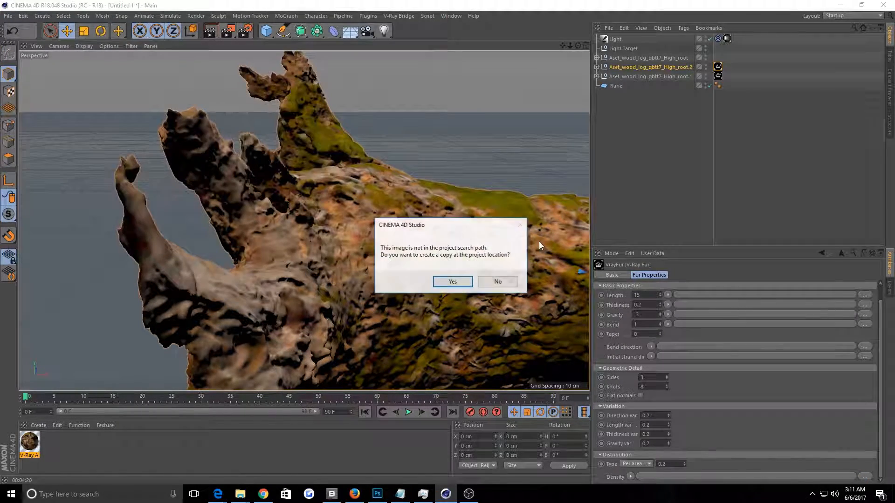
{"action": "left_click", "coordinate": [453, 282]}
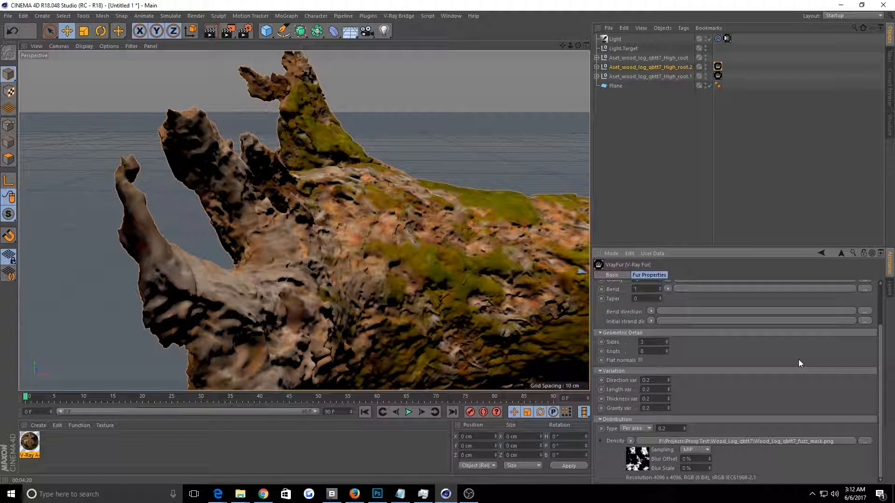
{"action": "mouse_move", "coordinate": [729, 463]}
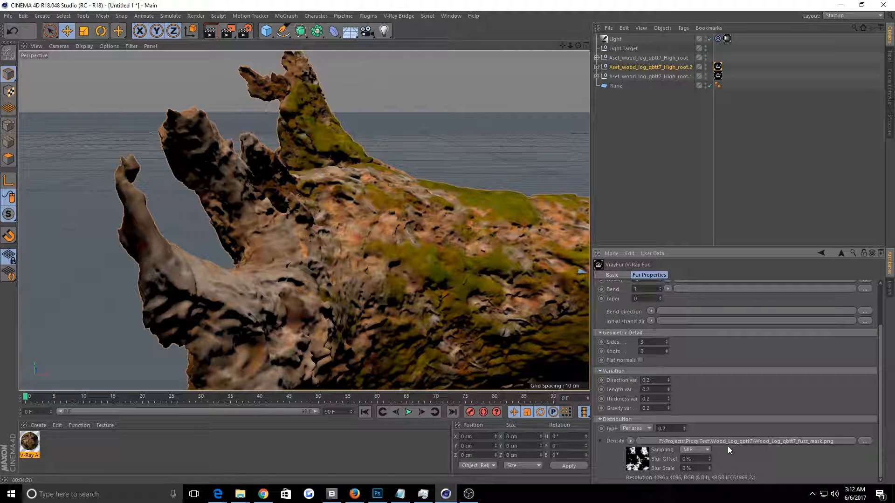
Set the fuzz mask density map's sampling mode to MIP.
{"action": "left_click", "coordinate": [694, 450]}
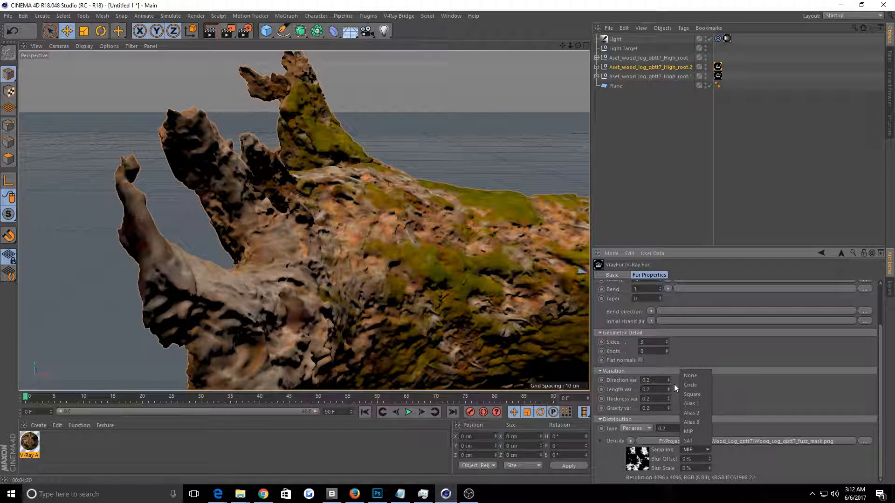
{"action": "mouse_move", "coordinate": [699, 375]}
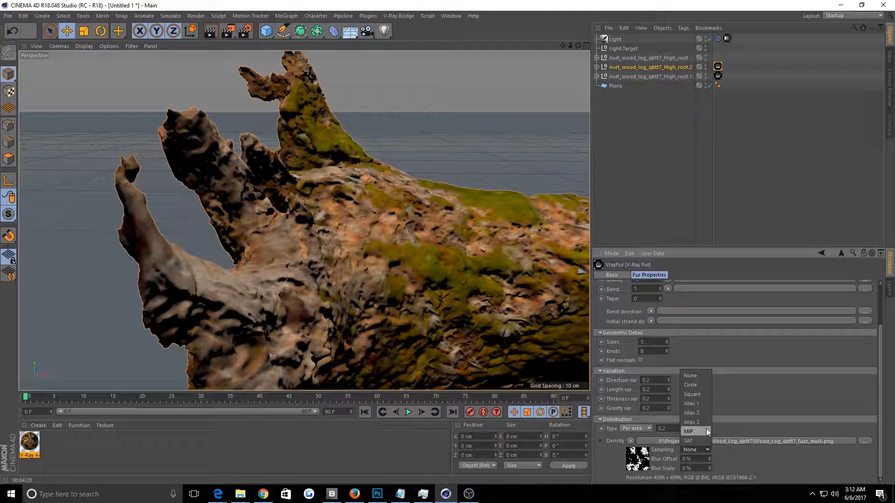
{"action": "left_click", "coordinate": [688, 431]}
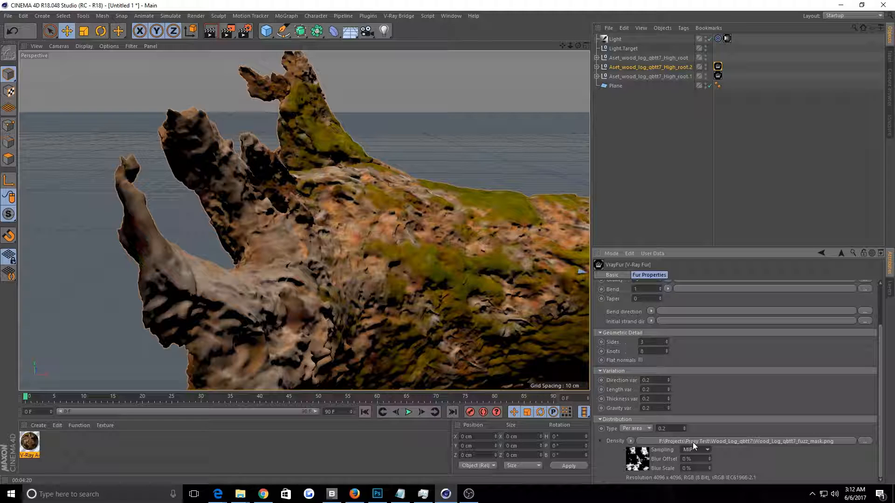